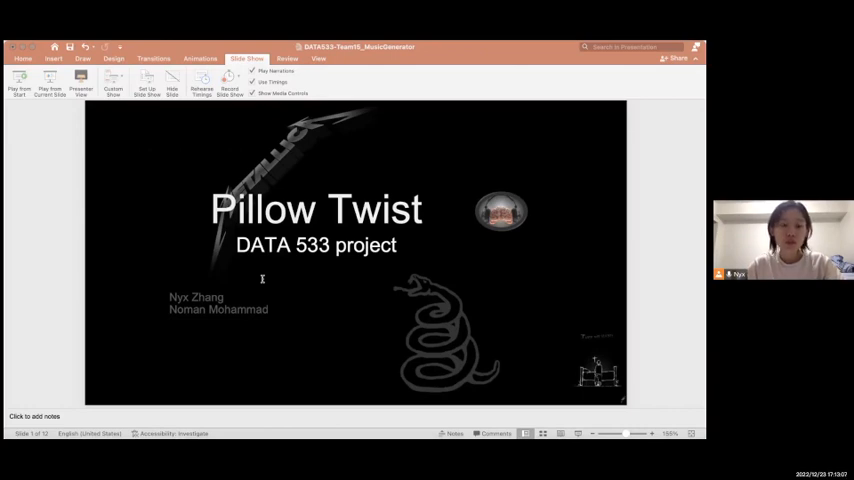
{"action": "mouse_move", "coordinate": [148, 286]}
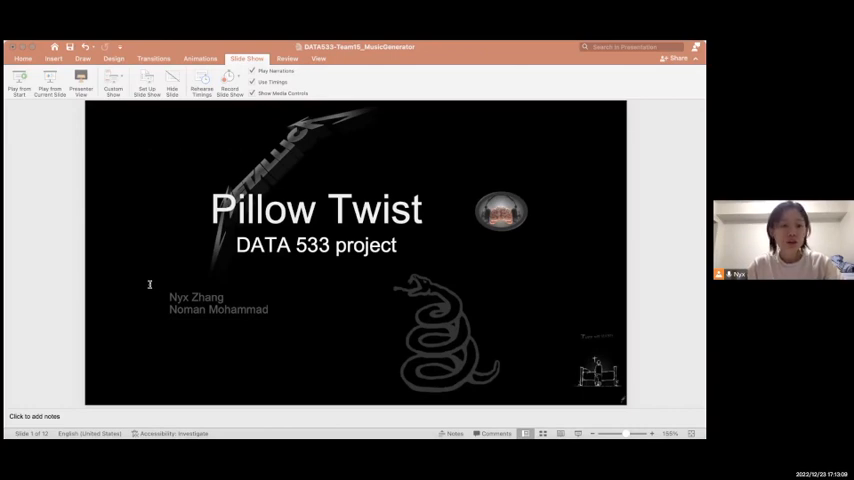
{"action": "mouse_move", "coordinate": [4, 275]}
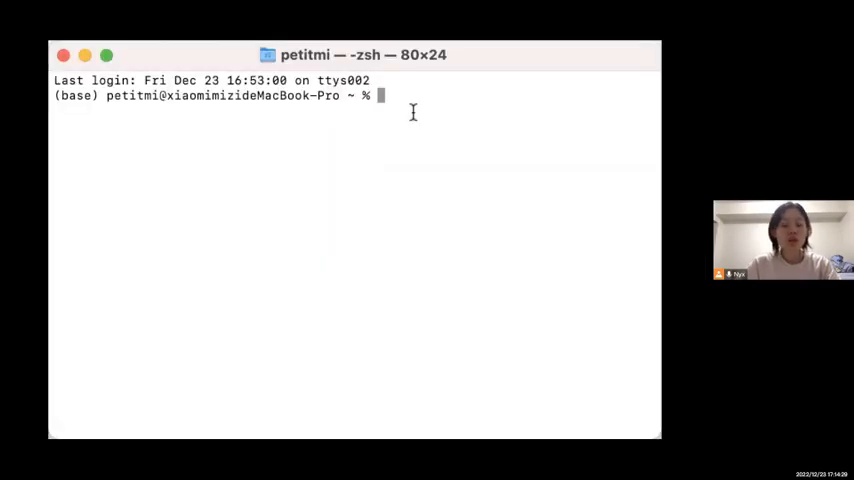
- Change into the project folder with cd and run python main.py
{"action": "type", "text": "c"}
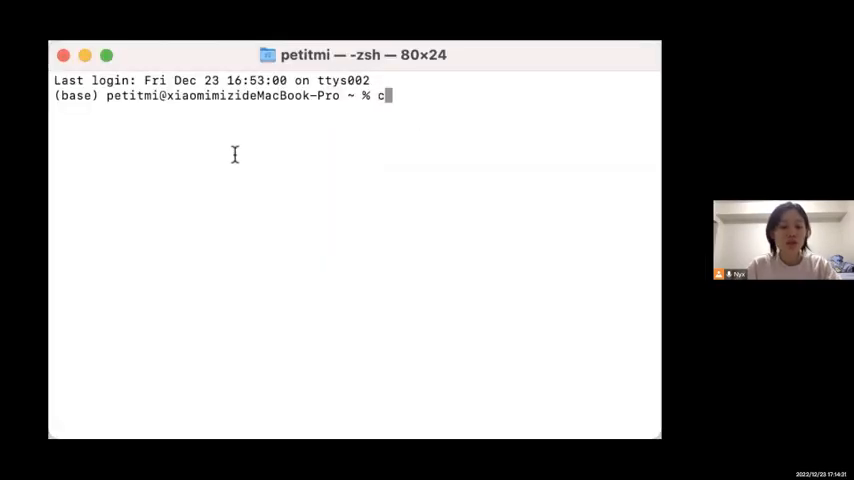
{"action": "type", "text": "d"}
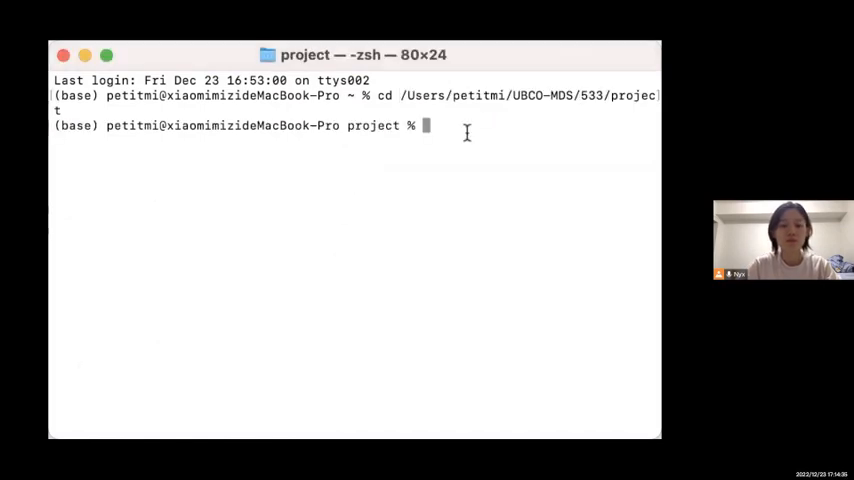
{"action": "type", "text": "pyth"}
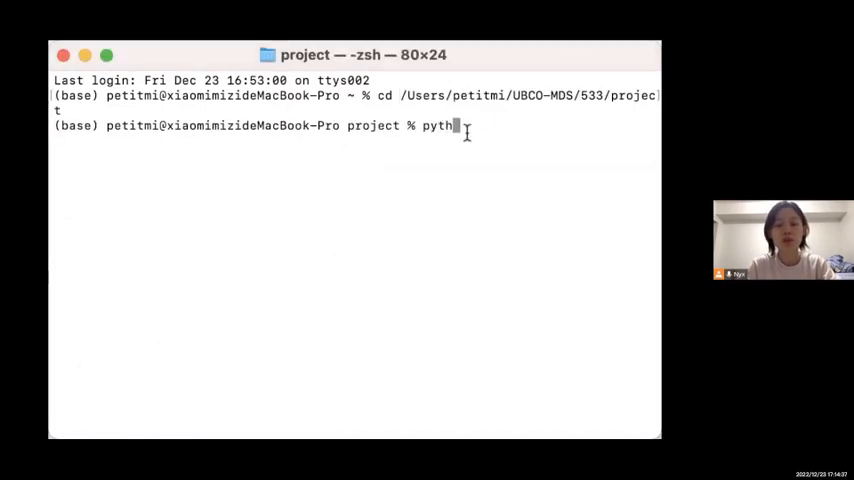
{"action": "type", "text": "on main."}
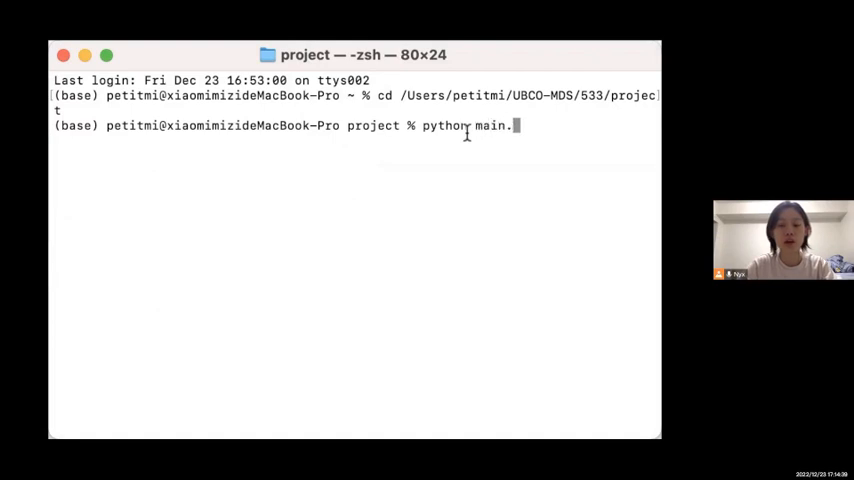
{"action": "key", "text": "Enter"}
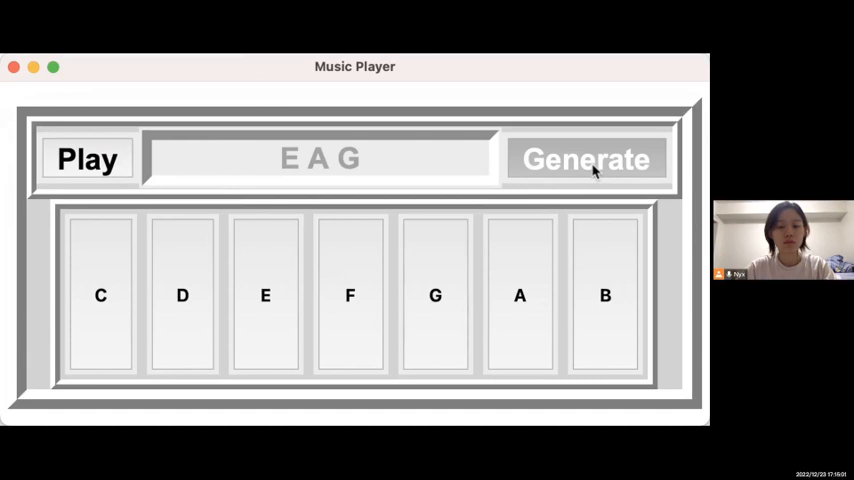
- Generate a melody from the notes E A G and play it once done
{"action": "left_click", "coordinate": [585, 159]}
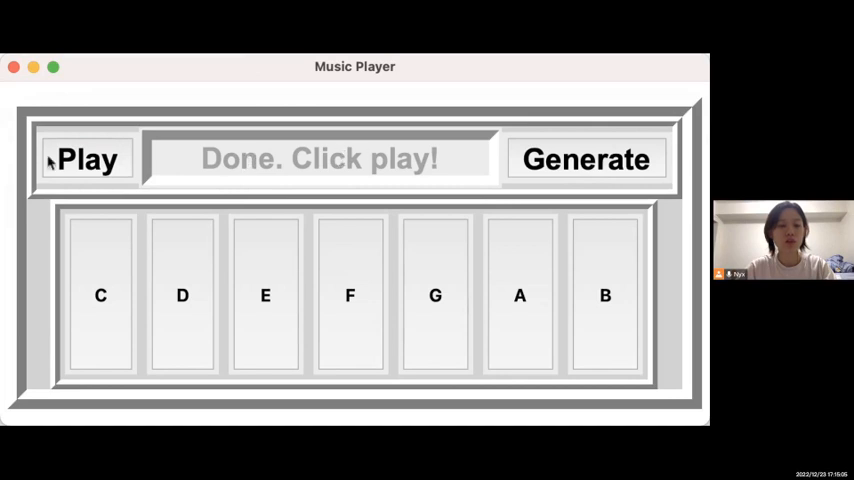
{"action": "left_click", "coordinate": [88, 159]}
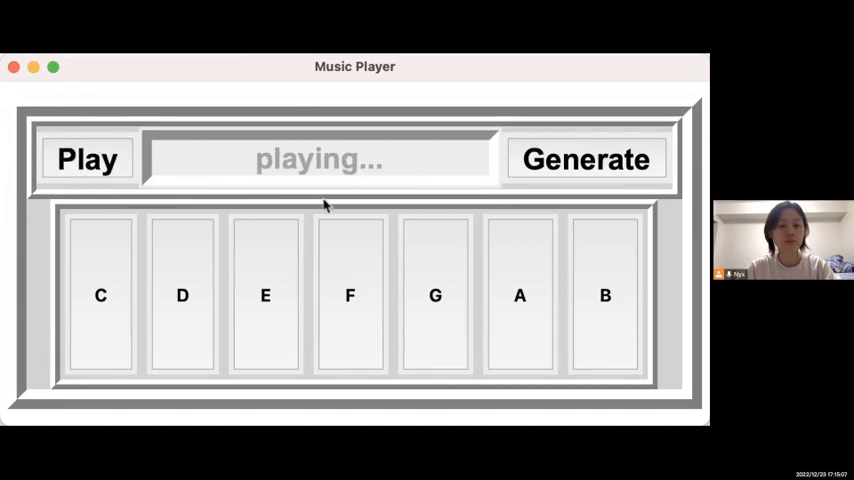
{"action": "mouse_move", "coordinate": [495, 184]}
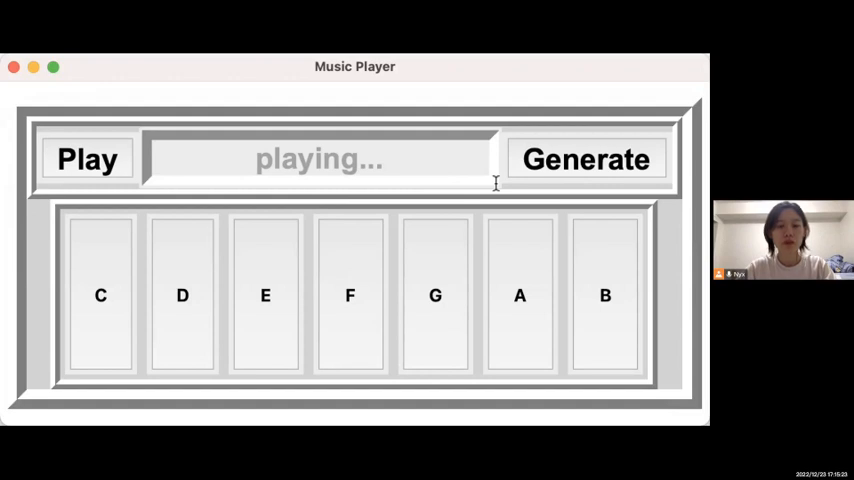
{"action": "mouse_move", "coordinate": [493, 224]}
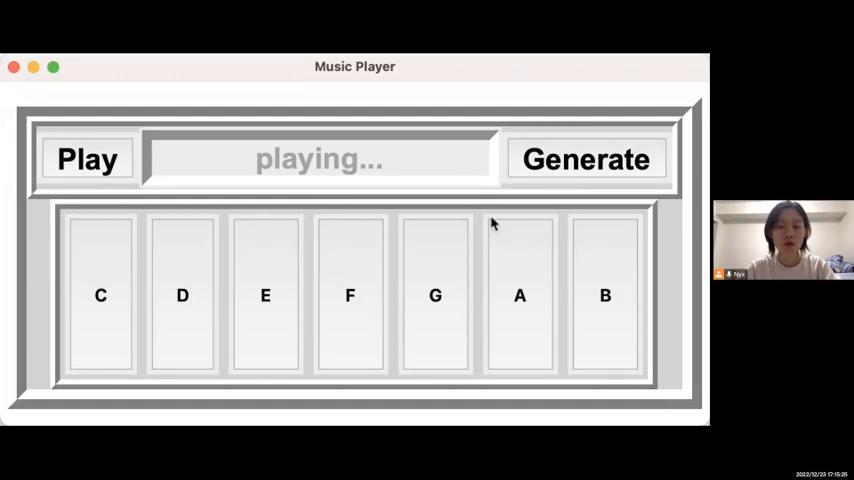
- Enter the note sequence B, A, F, then generate and play the new melody
{"action": "left_click", "coordinate": [612, 294]}
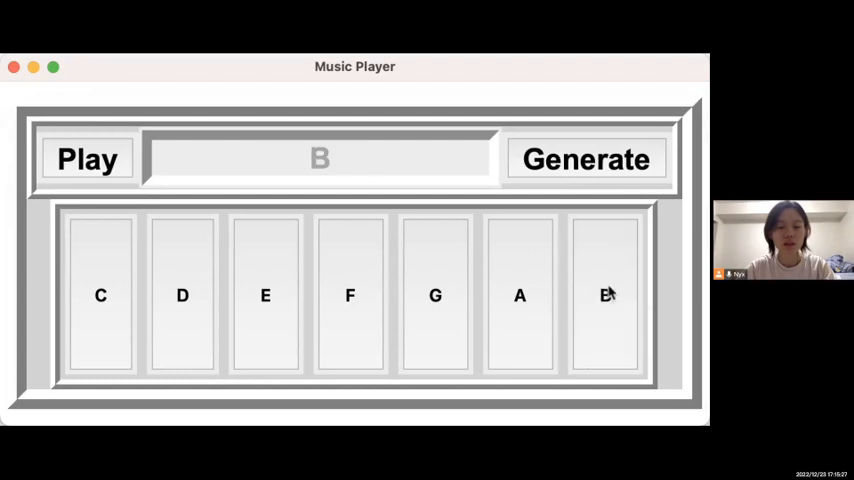
{"action": "left_click", "coordinate": [520, 295]}
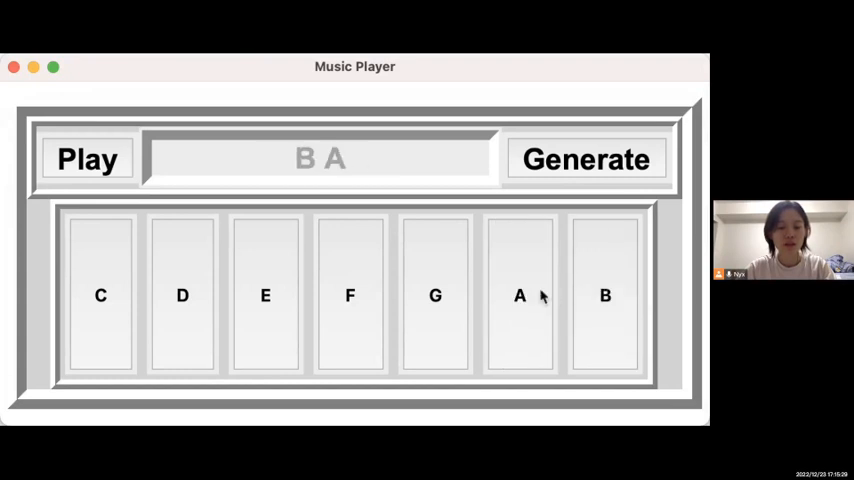
{"action": "left_click", "coordinate": [350, 295]}
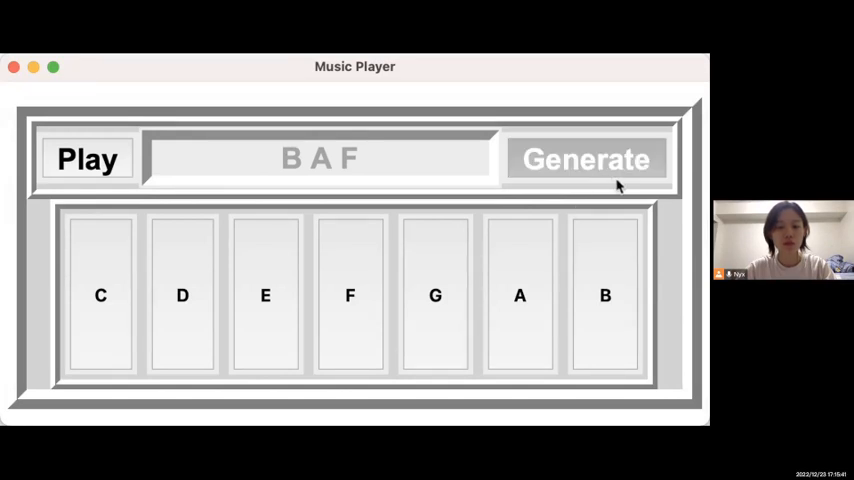
{"action": "left_click", "coordinate": [584, 159]}
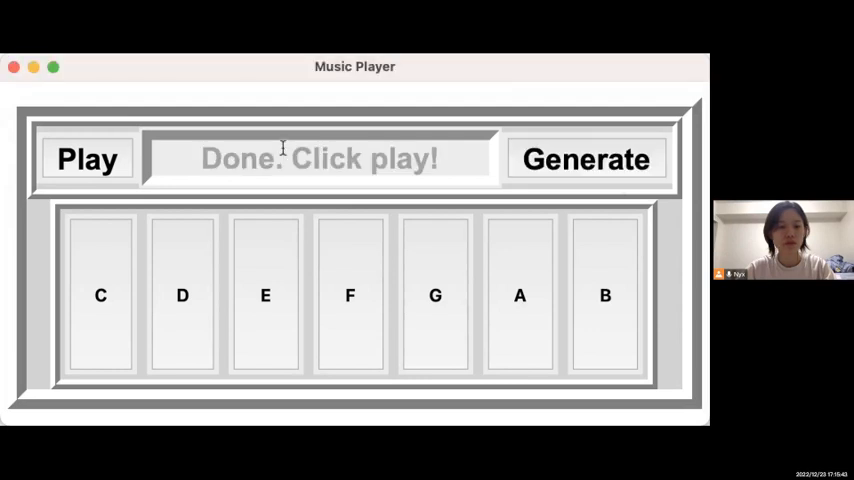
{"action": "left_click", "coordinate": [87, 159]}
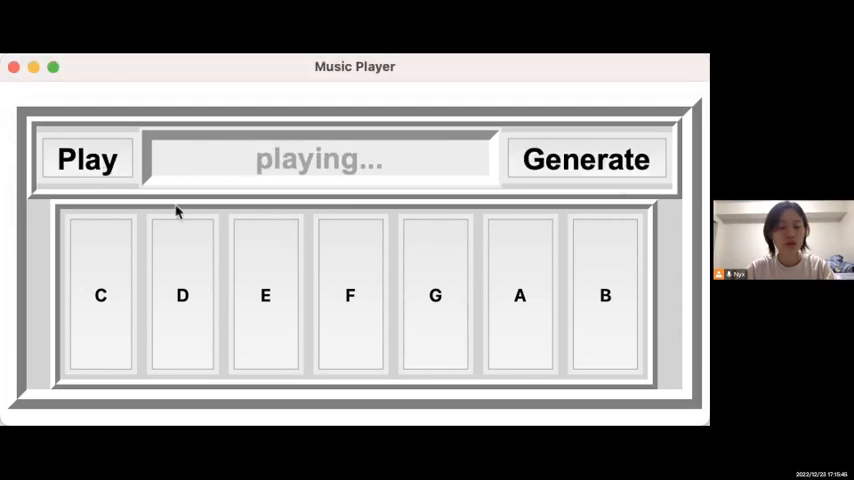
{"action": "mouse_move", "coordinate": [311, 220]}
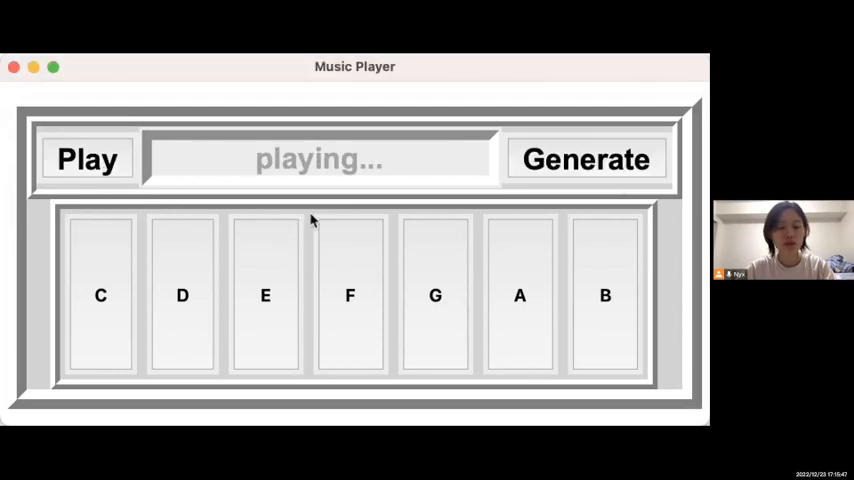
{"action": "mouse_move", "coordinate": [403, 198]}
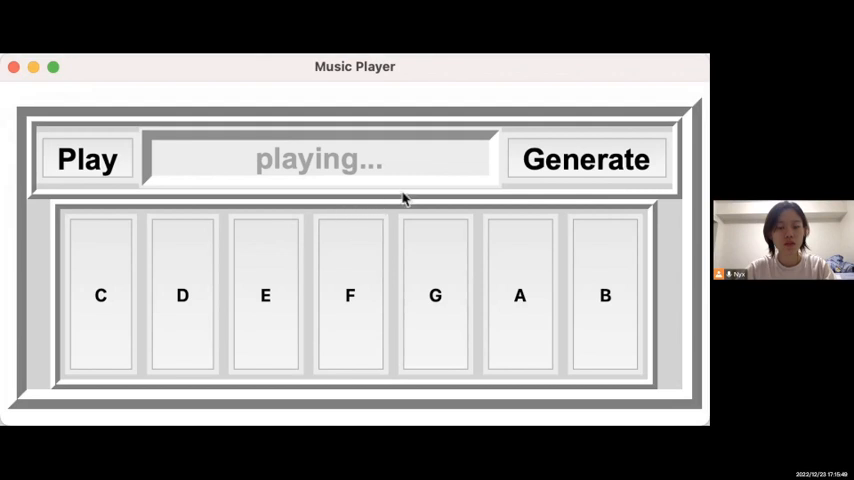
{"action": "mouse_move", "coordinate": [402, 218]}
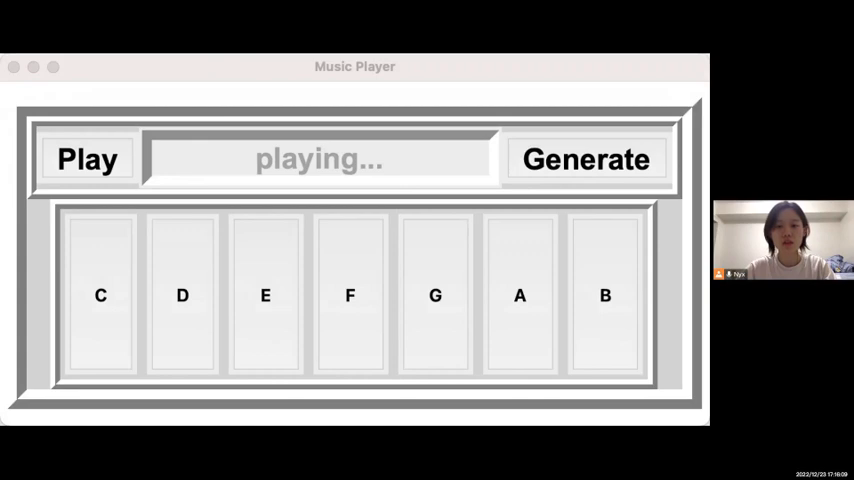
{"action": "mouse_move", "coordinate": [601, 410]}
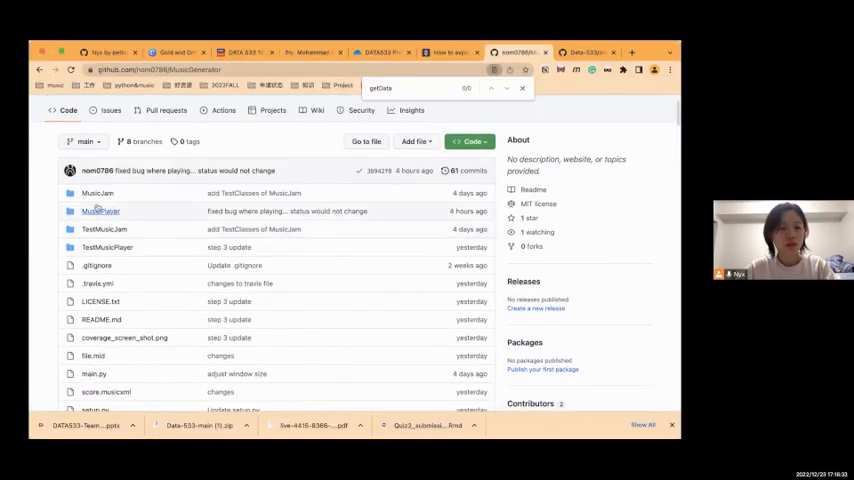
- Open notes.py in the MusicPlayer folder and scroll through its code
{"action": "left_click", "coordinate": [100, 211]}
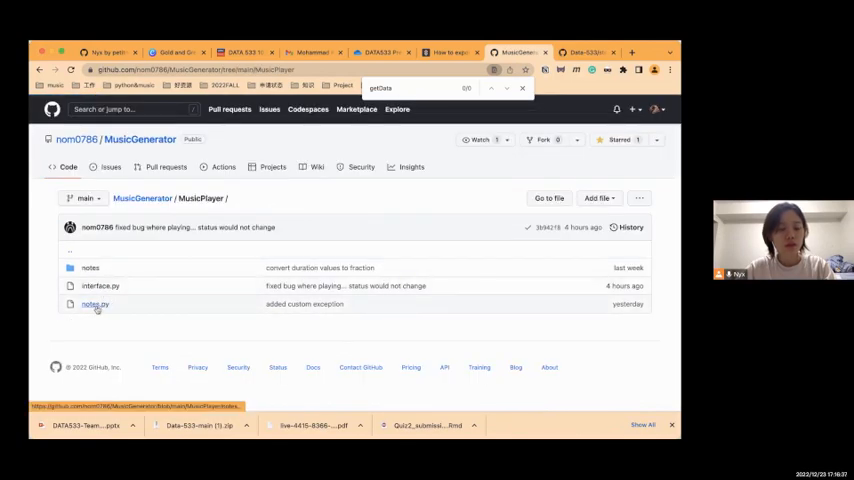
{"action": "left_click", "coordinate": [94, 304]}
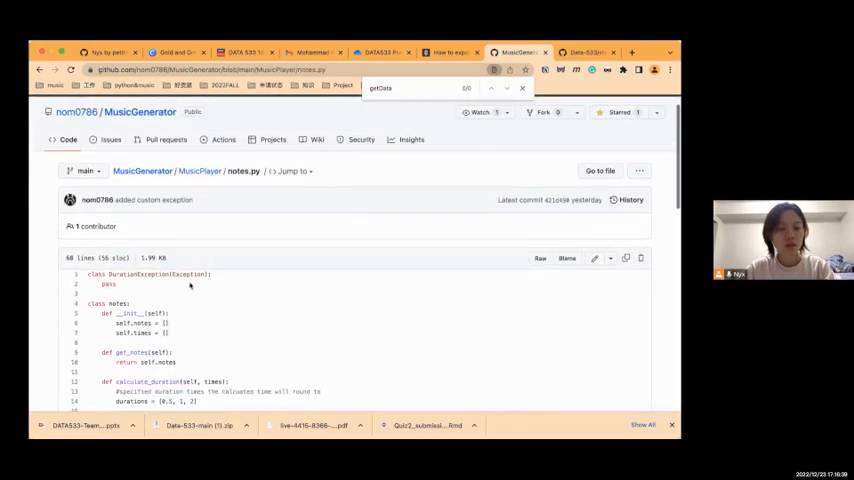
{"action": "scroll", "scroll_direction": "down", "scroll_amount": 3}
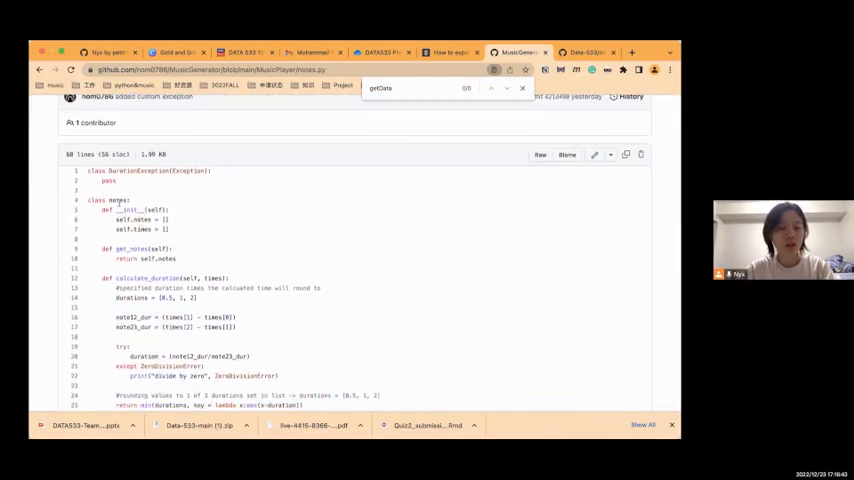
{"action": "scroll", "scroll_direction": "down", "scroll_amount": 3}
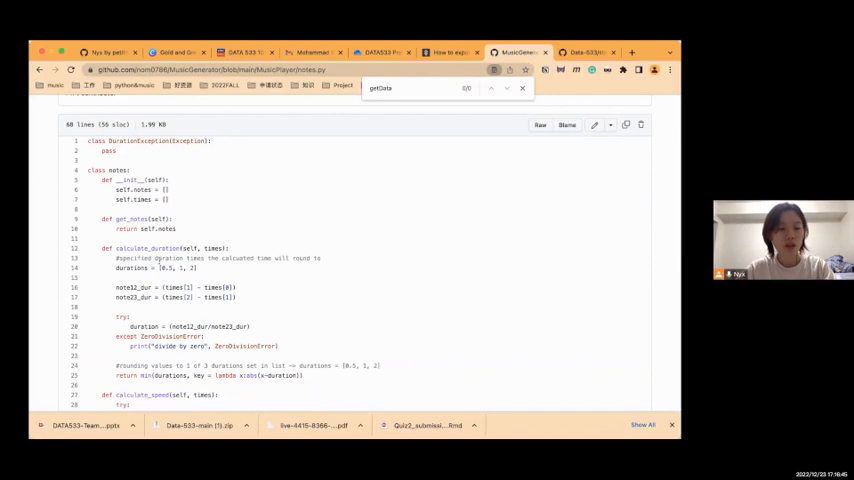
{"action": "scroll", "scroll_direction": "down", "scroll_amount": 3}
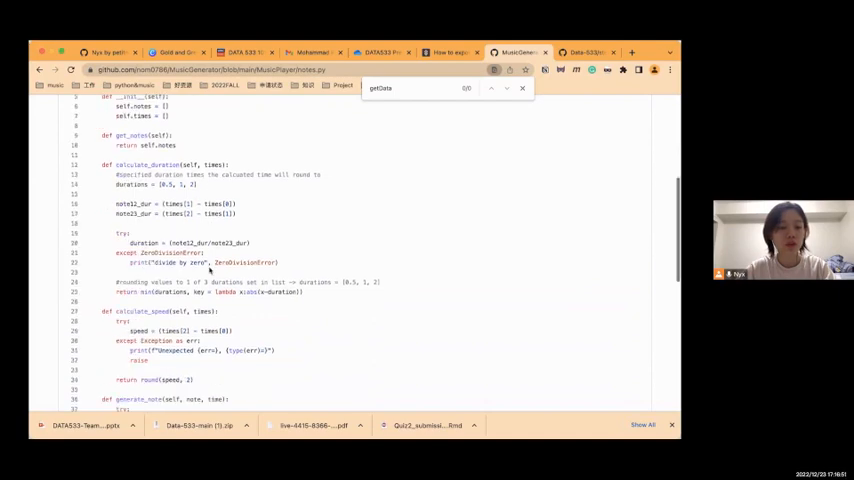
{"action": "scroll", "scroll_direction": "down", "scroll_amount": 3}
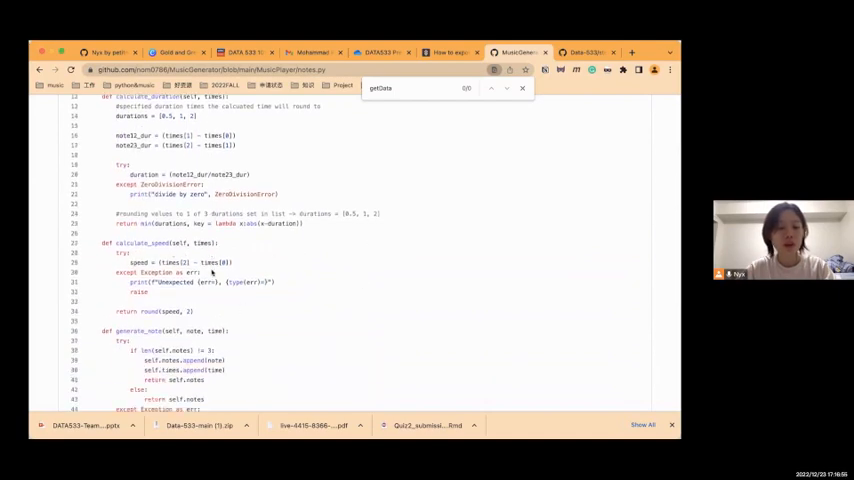
{"action": "scroll", "scroll_direction": "down", "scroll_amount": 3}
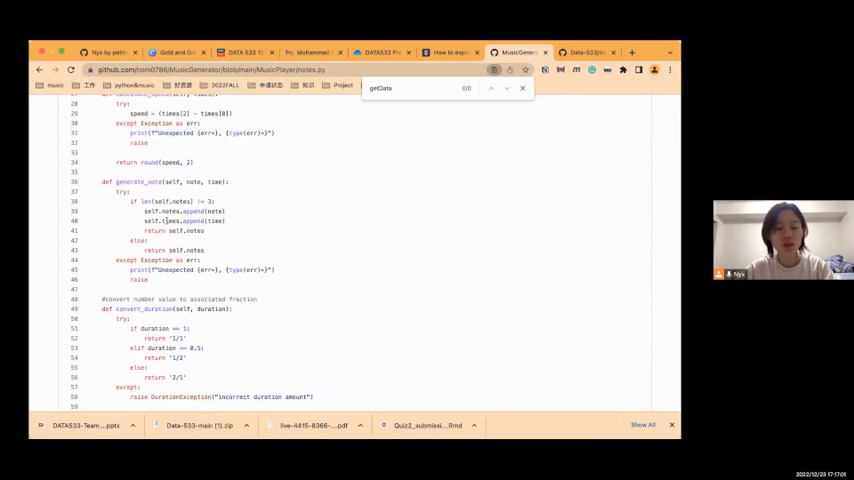
{"action": "scroll", "scroll_direction": "down", "scroll_amount": 3}
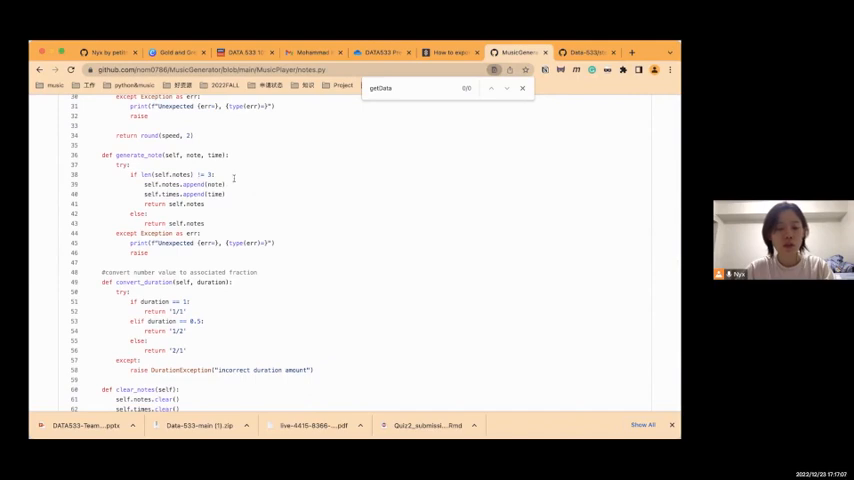
{"action": "scroll", "scroll_direction": "down", "scroll_amount": 3}
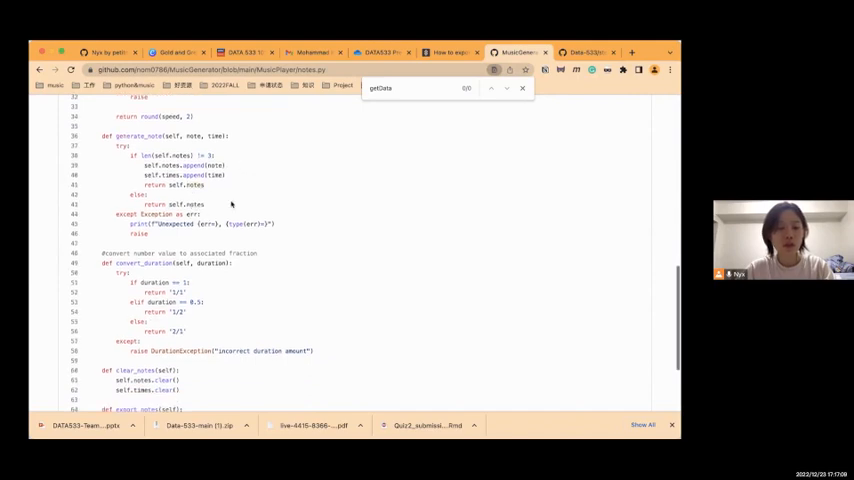
{"action": "scroll", "scroll_direction": "down", "scroll_amount": 3}
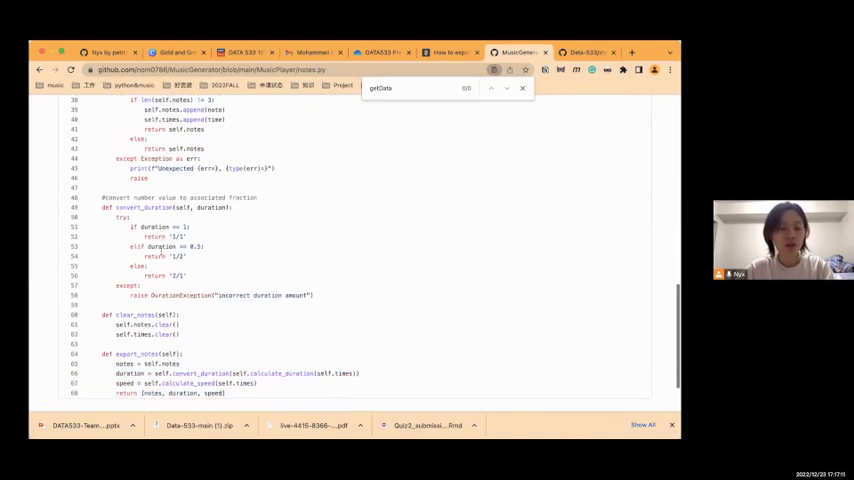
{"action": "scroll", "scroll_direction": "down", "scroll_amount": 3}
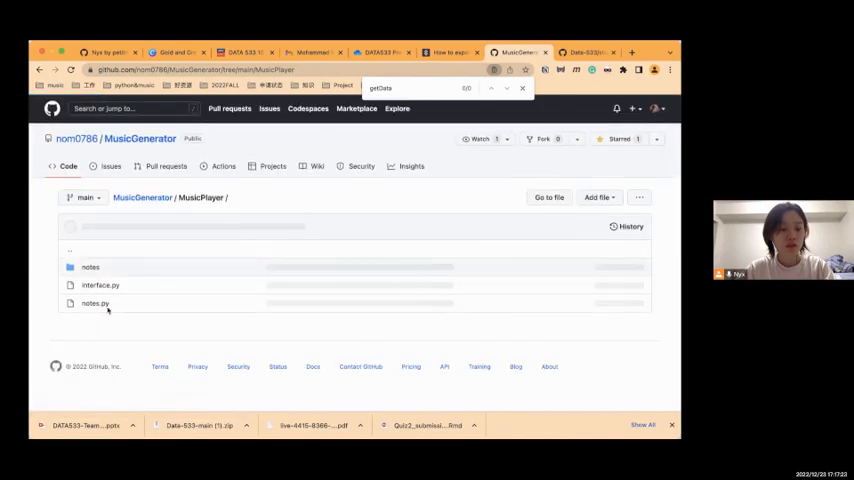
- Open interface.py from the MusicPlayer folder and scroll through its opening code
{"action": "left_click", "coordinate": [92, 303]}
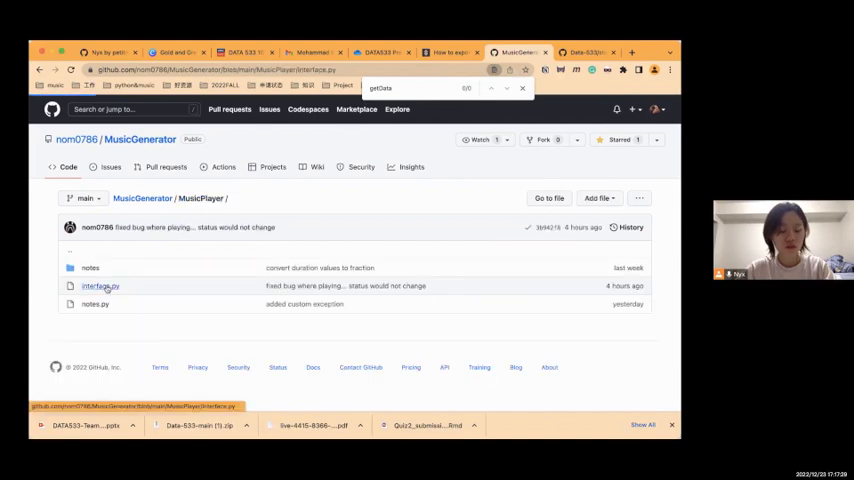
{"action": "left_click", "coordinate": [90, 286]}
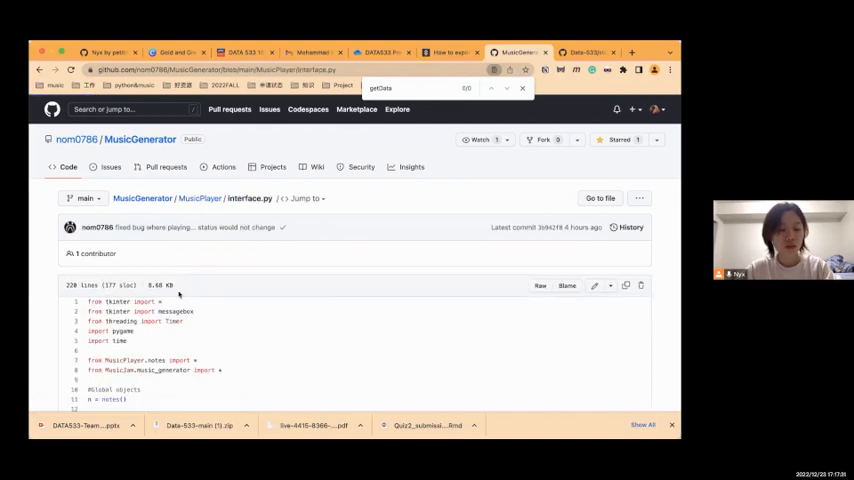
{"action": "scroll", "scroll_direction": "down", "scroll_amount": 3}
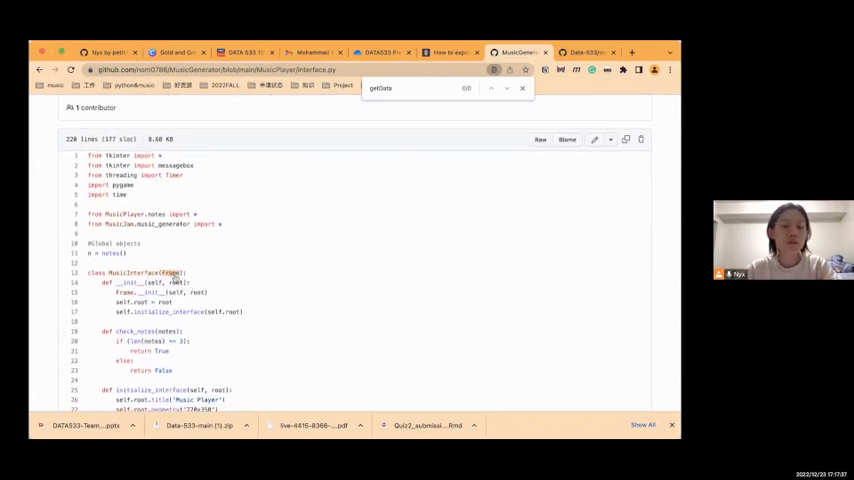
{"action": "scroll", "scroll_direction": "down", "scroll_amount": 3}
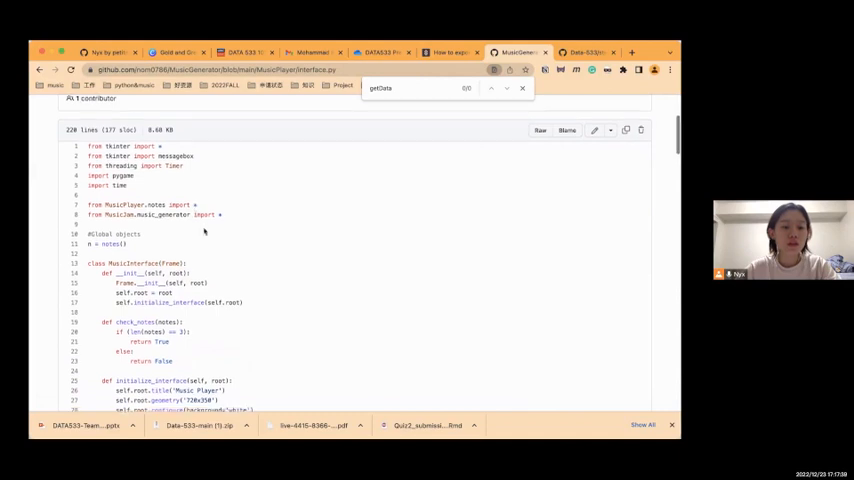
{"action": "scroll", "scroll_direction": "down", "scroll_amount": 3}
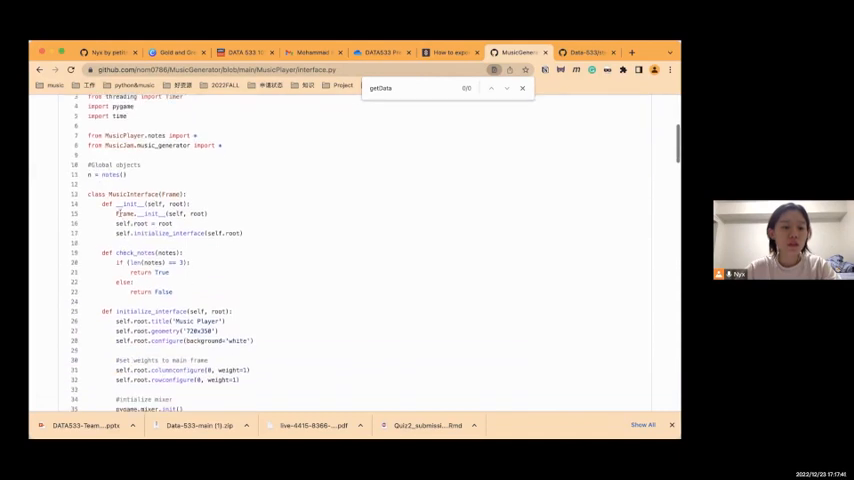
{"action": "scroll", "scroll_direction": "down", "scroll_amount": 3}
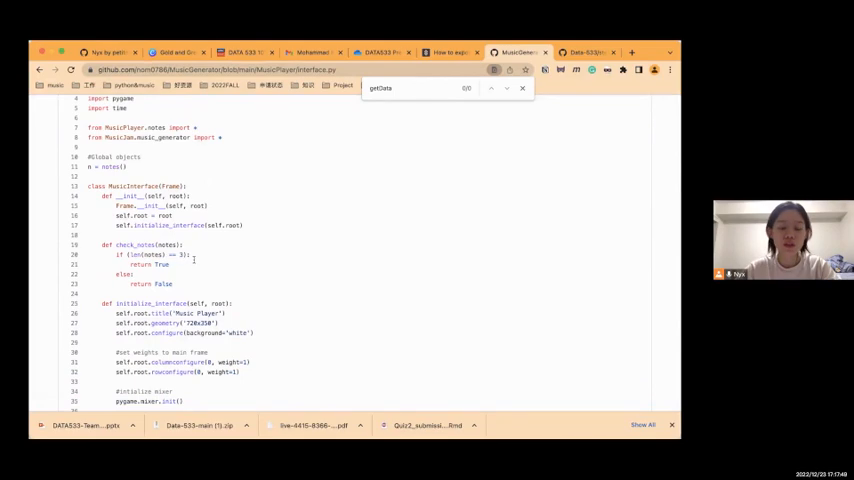
{"action": "scroll", "scroll_direction": "down", "scroll_amount": 3}
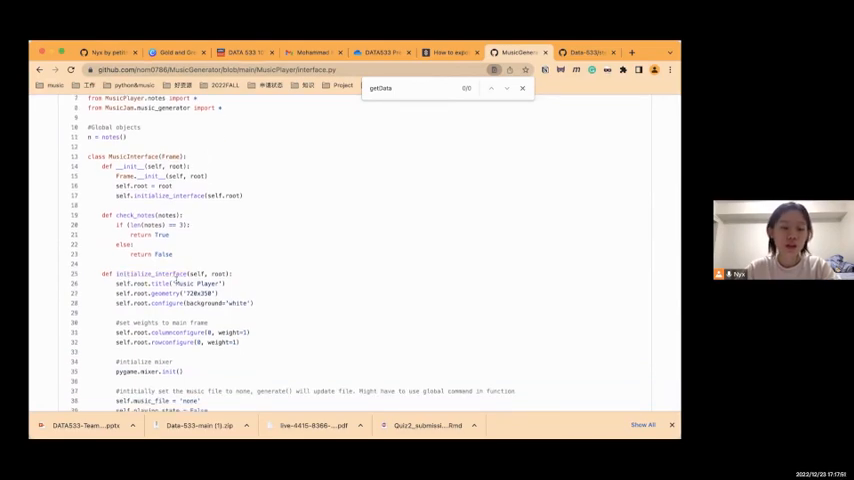
{"action": "scroll", "scroll_direction": "down", "scroll_amount": 3}
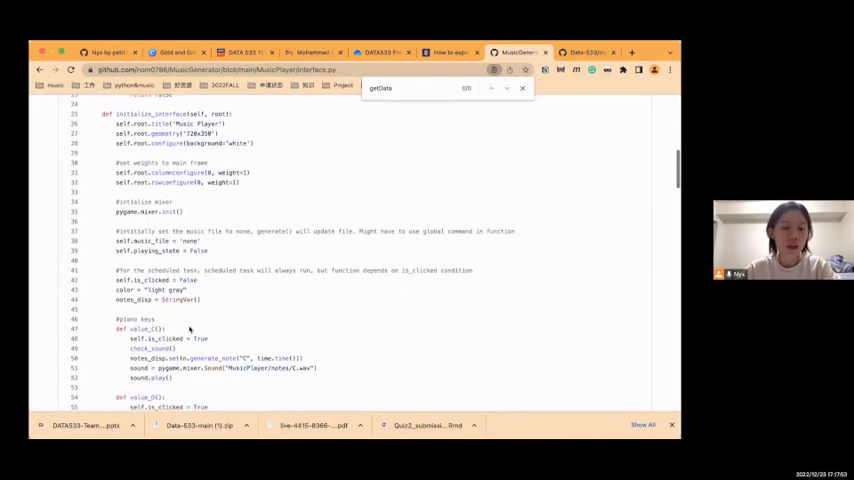
{"action": "scroll", "scroll_direction": "down", "scroll_amount": 3}
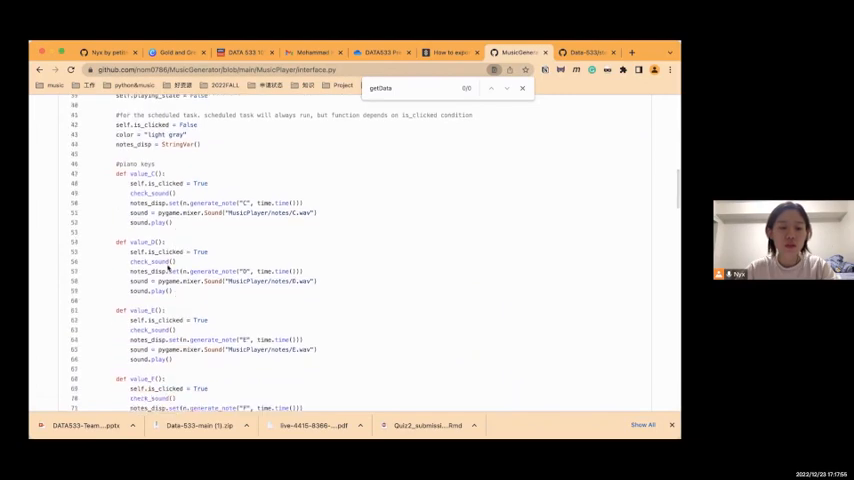
{"action": "scroll", "scroll_direction": "down", "scroll_amount": 3}
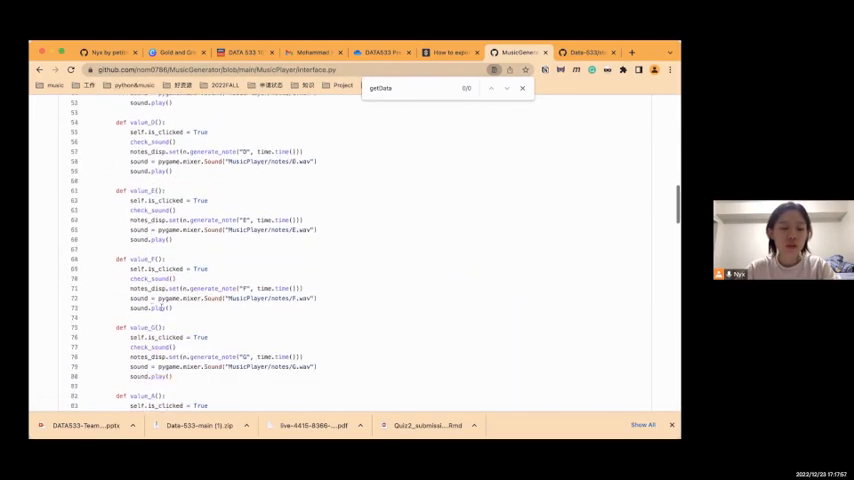
- Continue reading interface.py down to the generate() function
{"action": "scroll", "scroll_direction": "down", "scroll_amount": 3}
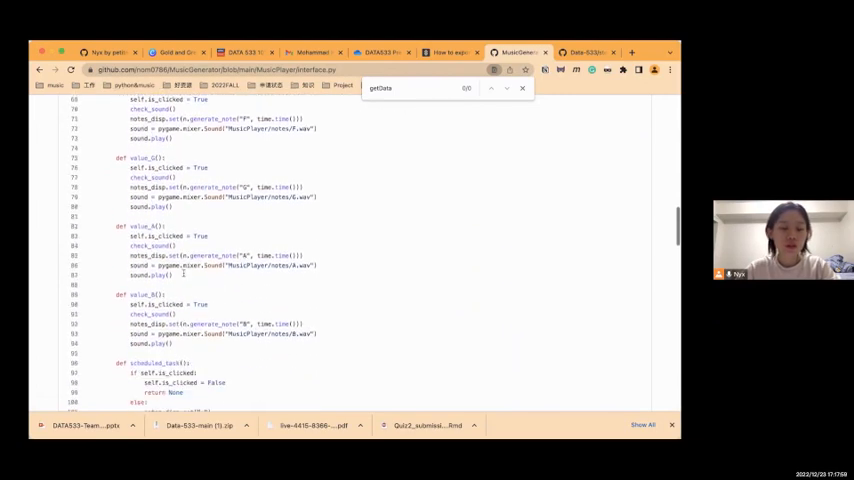
{"action": "scroll", "scroll_direction": "down", "scroll_amount": 3}
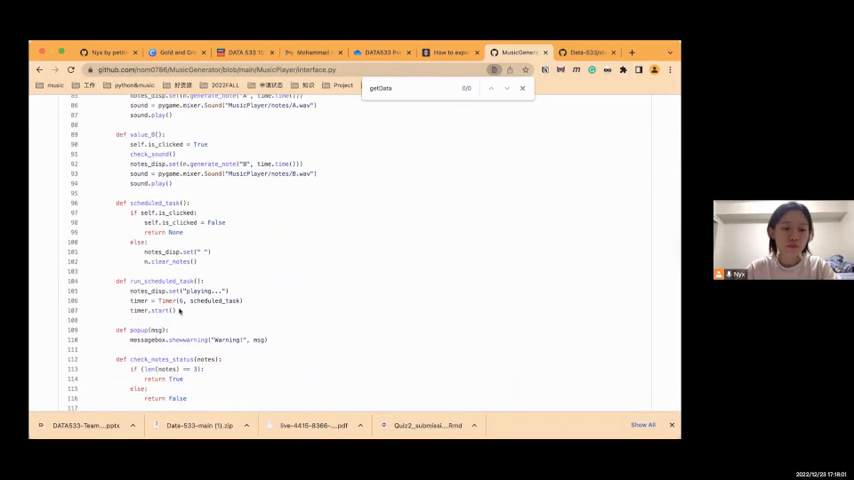
{"action": "scroll", "scroll_direction": "down", "scroll_amount": 3}
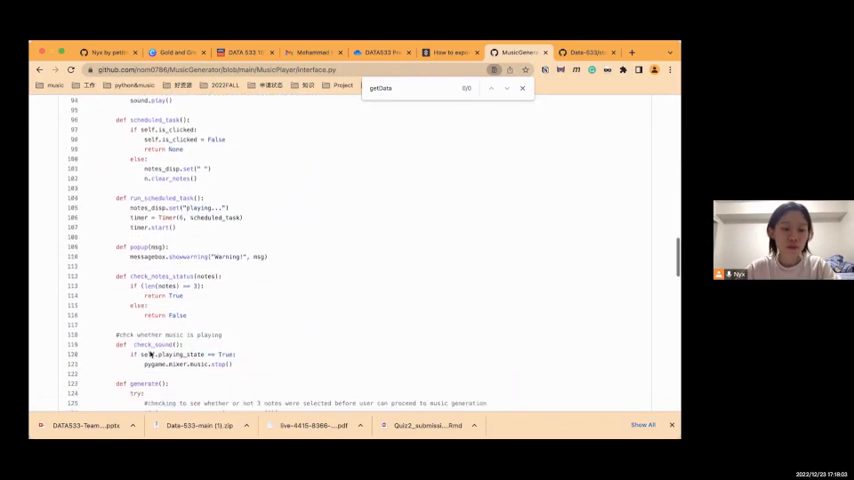
{"action": "scroll", "scroll_direction": "down", "scroll_amount": 3}
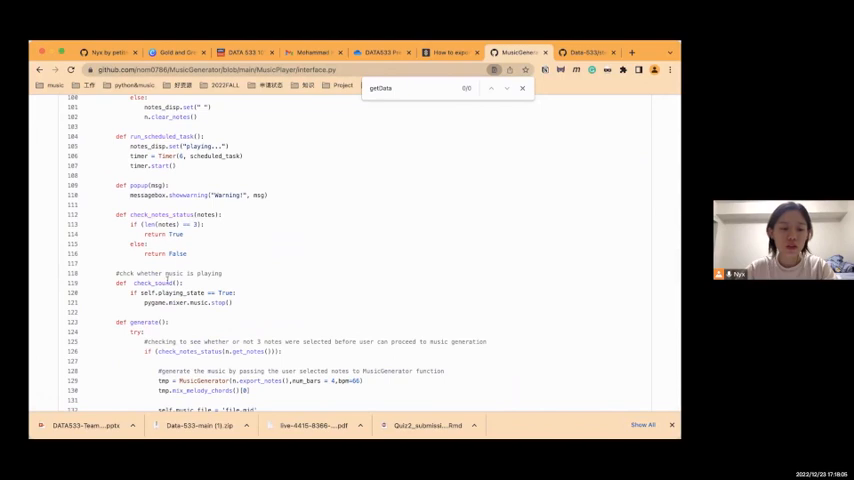
{"action": "scroll", "scroll_direction": "down", "scroll_amount": 3}
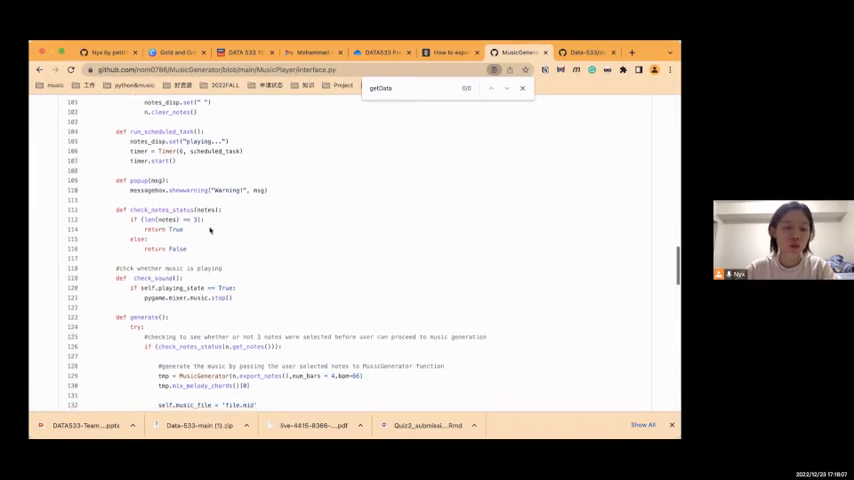
{"action": "scroll", "scroll_direction": "down", "scroll_amount": 3}
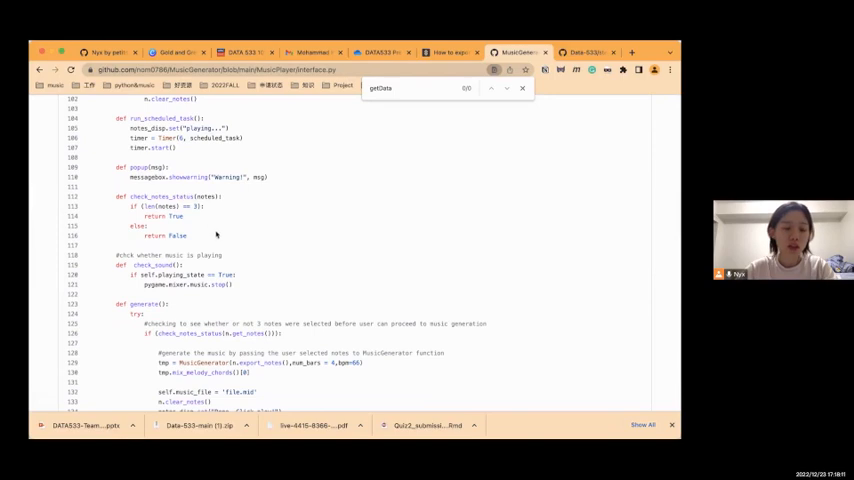
{"action": "scroll", "scroll_direction": "down", "scroll_amount": 3}
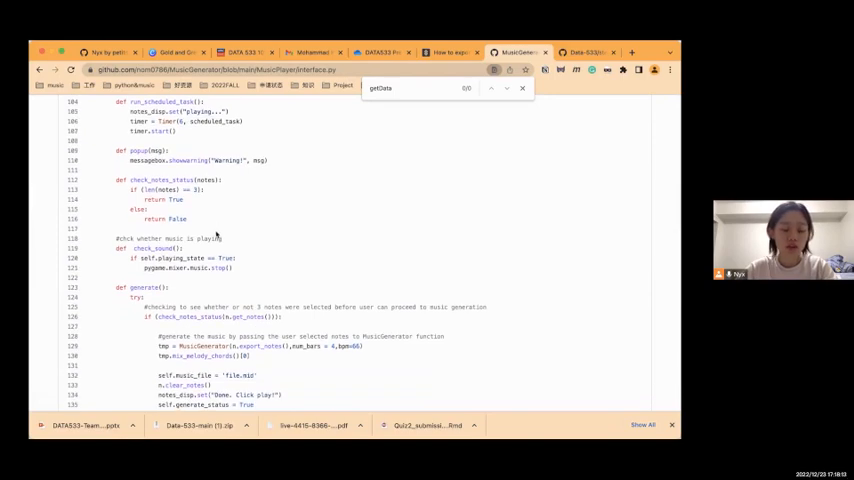
{"action": "scroll", "scroll_direction": "down", "scroll_amount": 3}
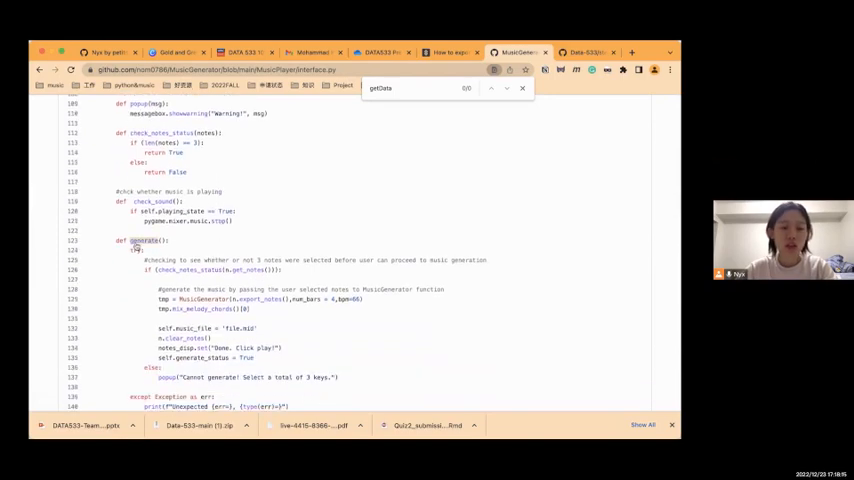
{"action": "scroll", "scroll_direction": "down", "scroll_amount": 3}
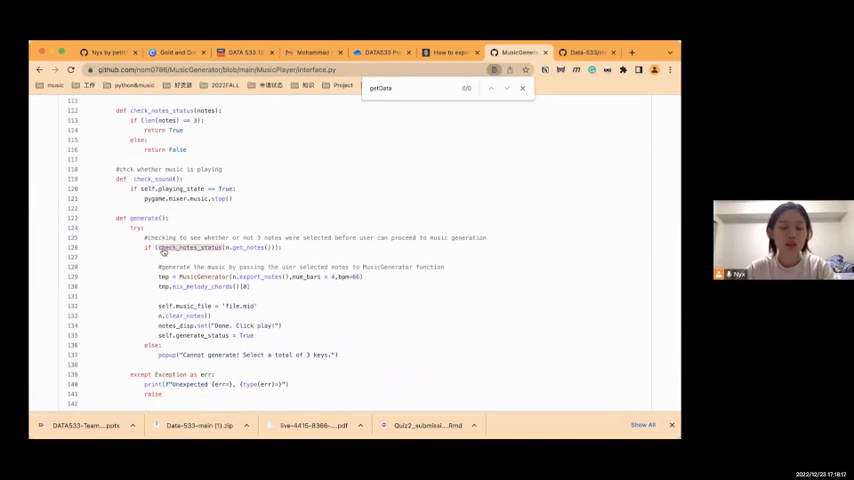
{"action": "scroll", "scroll_direction": "down", "scroll_amount": 3}
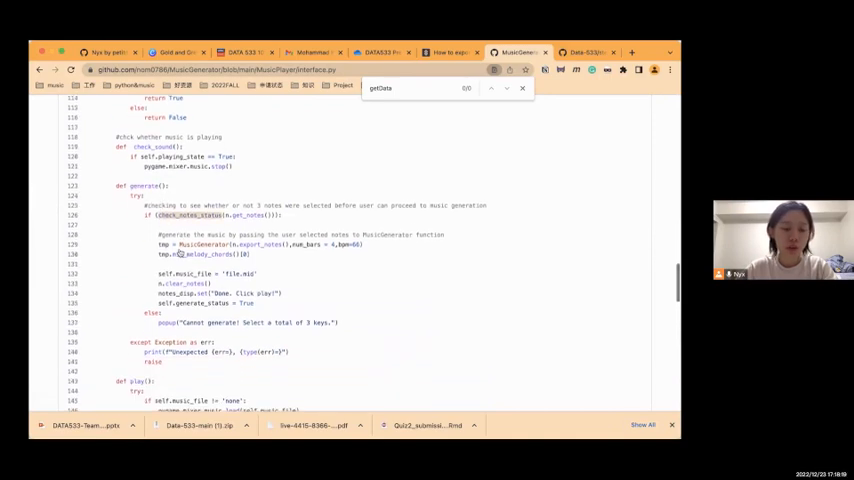
{"action": "scroll", "scroll_direction": "down", "scroll_amount": 3}
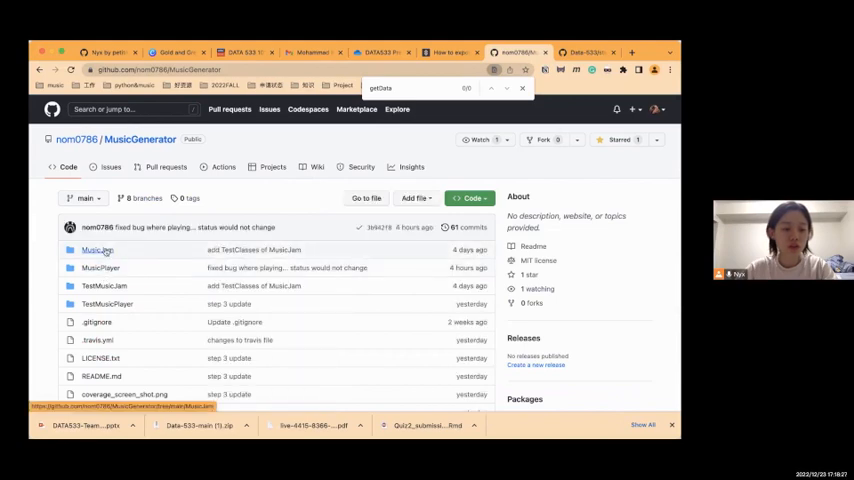
- Open MusicJam's music_analyzor.py and read through its code up to key_setting
{"action": "left_click", "coordinate": [94, 249]}
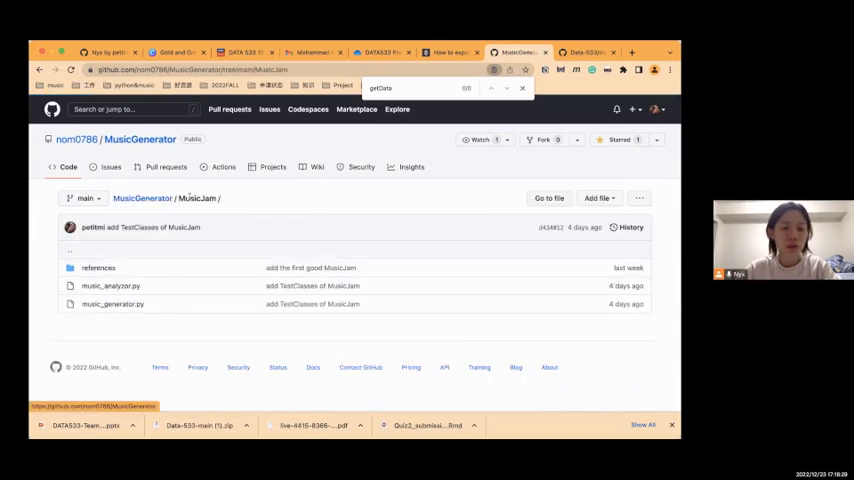
{"action": "mouse_move", "coordinate": [110, 286]}
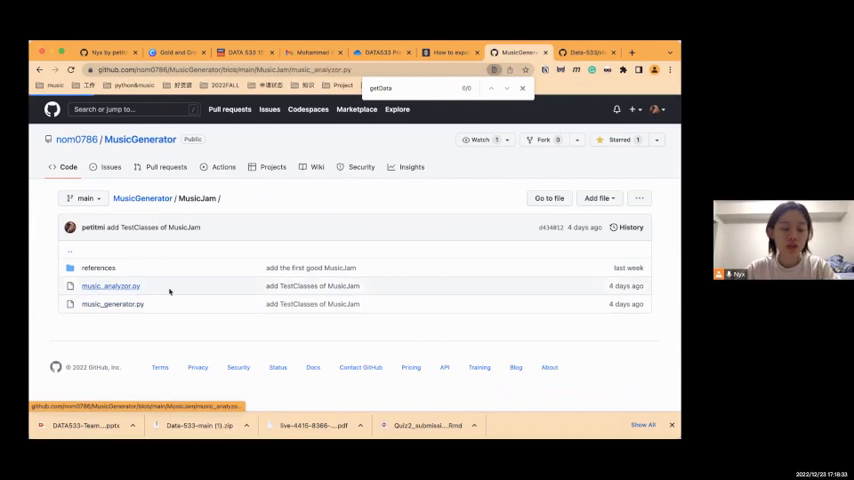
{"action": "left_click", "coordinate": [110, 287]}
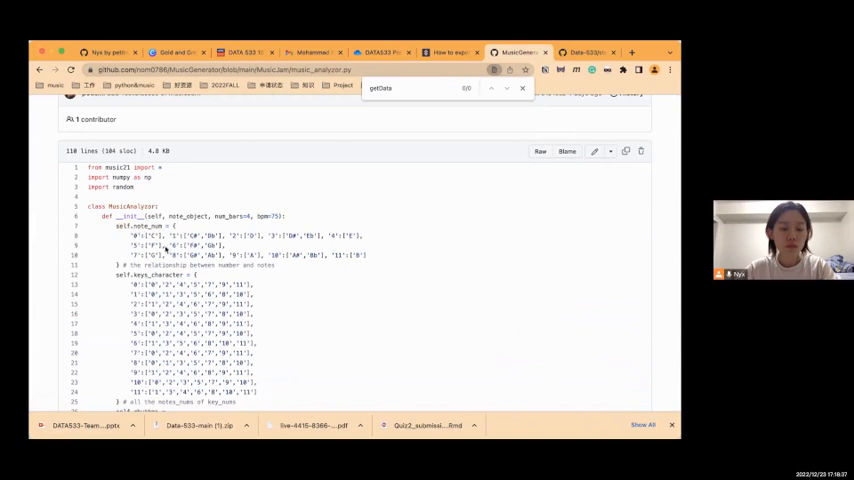
{"action": "scroll", "scroll_direction": "down", "scroll_amount": 3}
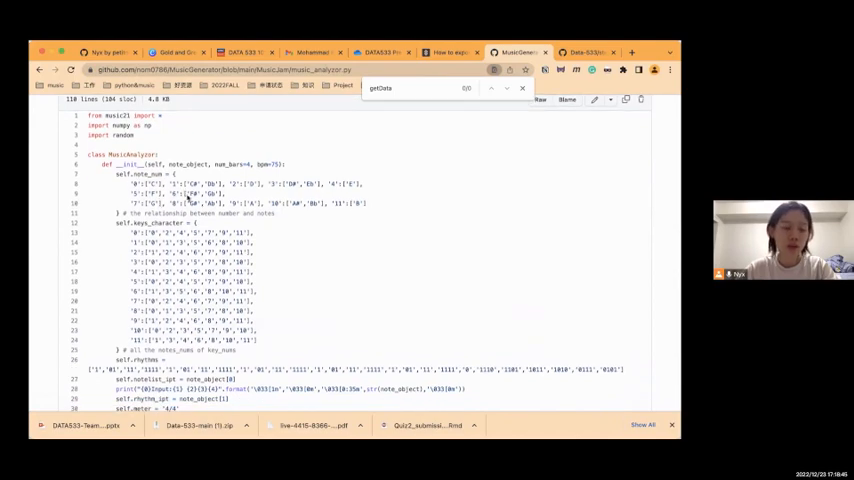
{"action": "scroll", "scroll_direction": "down", "scroll_amount": 3}
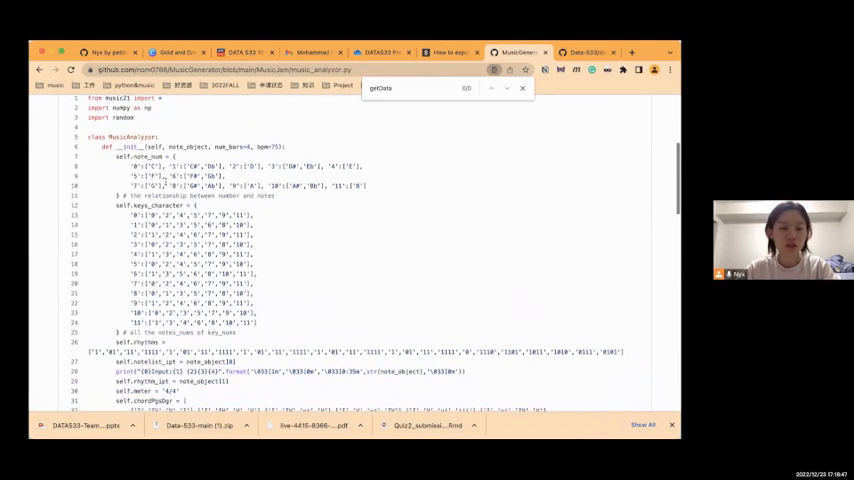
{"action": "scroll", "scroll_direction": "down", "scroll_amount": 3}
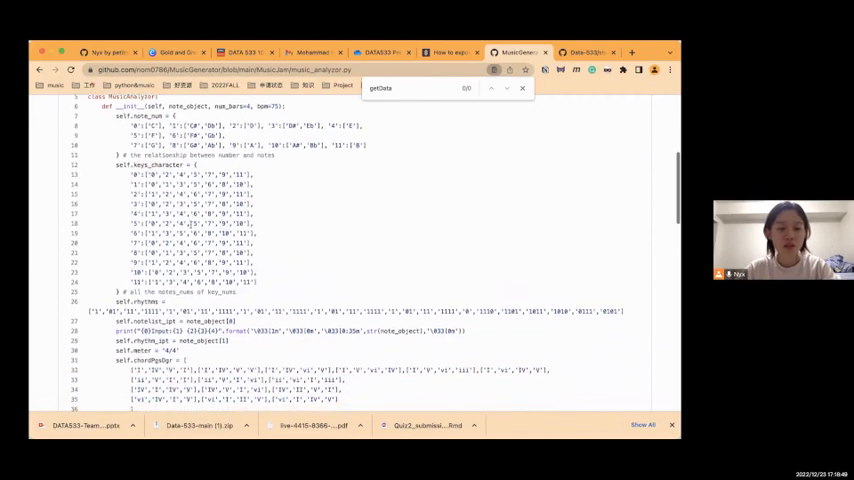
{"action": "scroll", "scroll_direction": "down", "scroll_amount": 3}
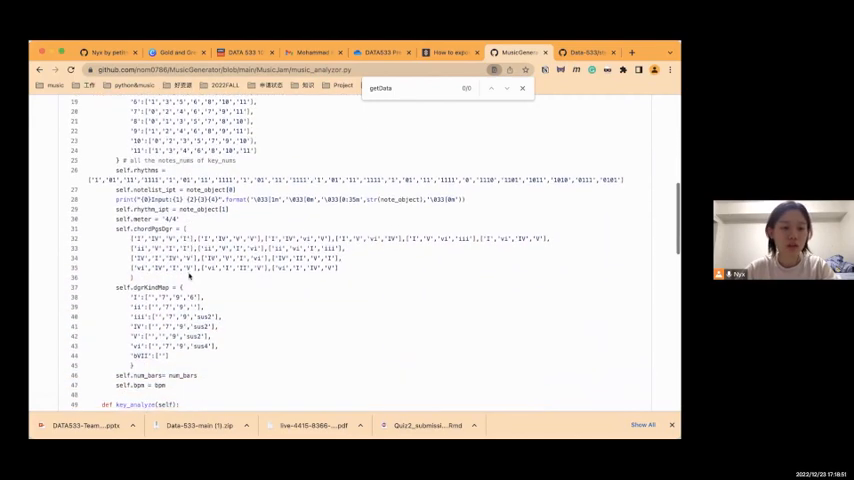
{"action": "scroll", "scroll_direction": "down", "scroll_amount": 3}
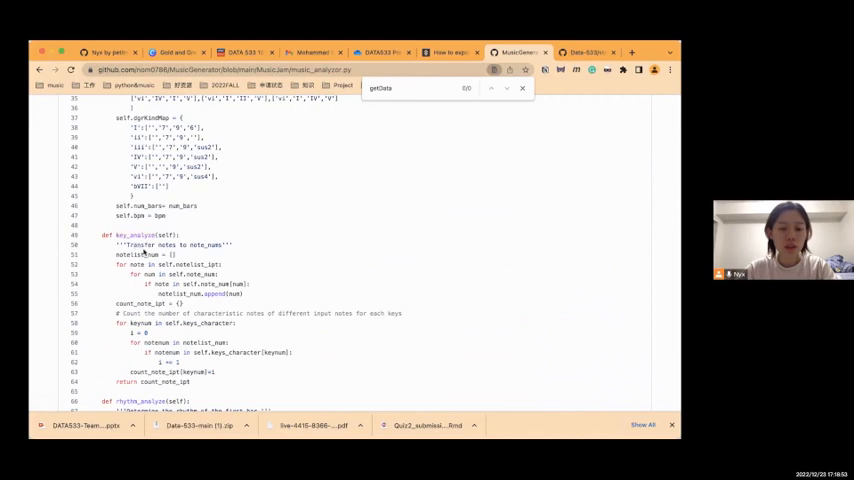
{"action": "scroll", "scroll_direction": "down", "scroll_amount": 3}
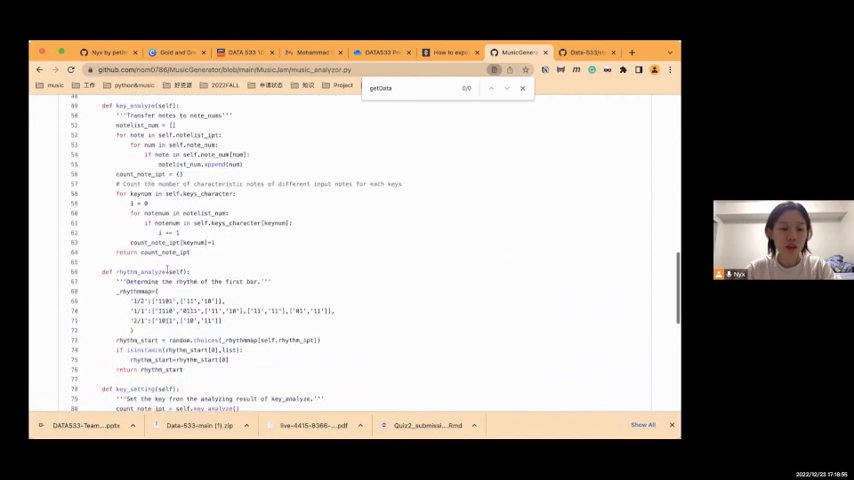
{"action": "scroll", "scroll_direction": "down", "scroll_amount": 3}
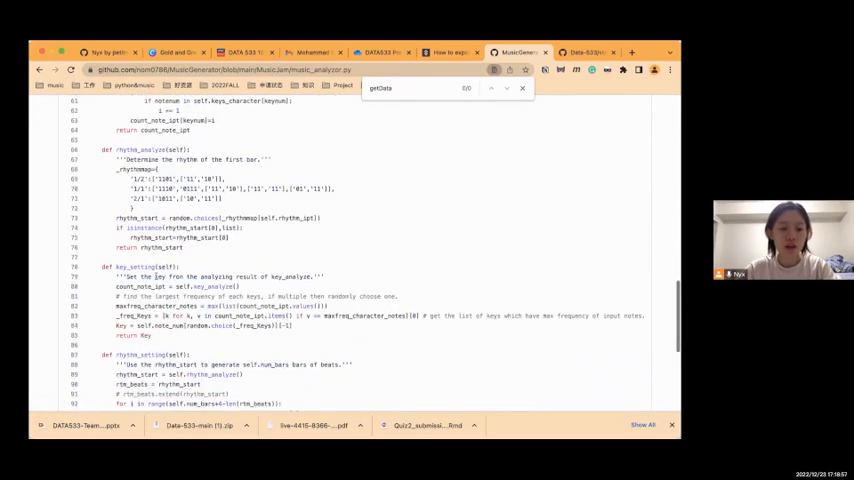
{"action": "scroll", "scroll_direction": "down", "scroll_amount": 3}
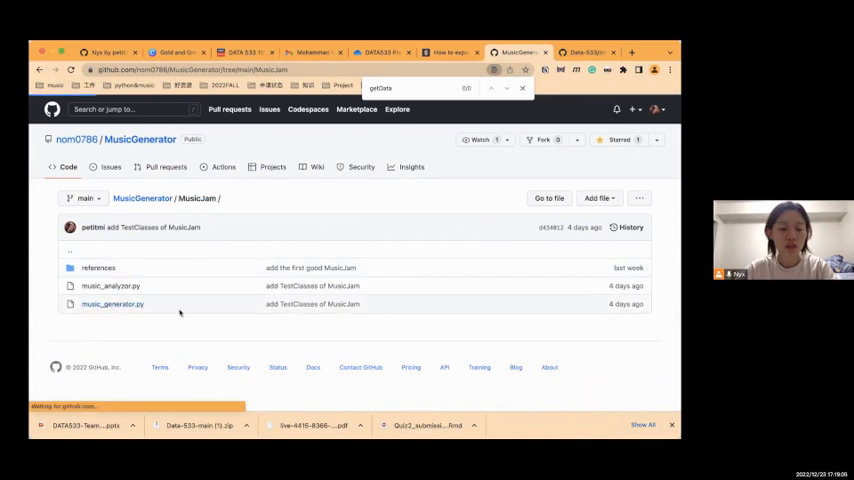
- View music_generator.py and scroll down to its final file-writing code
{"action": "left_click", "coordinate": [112, 304]}
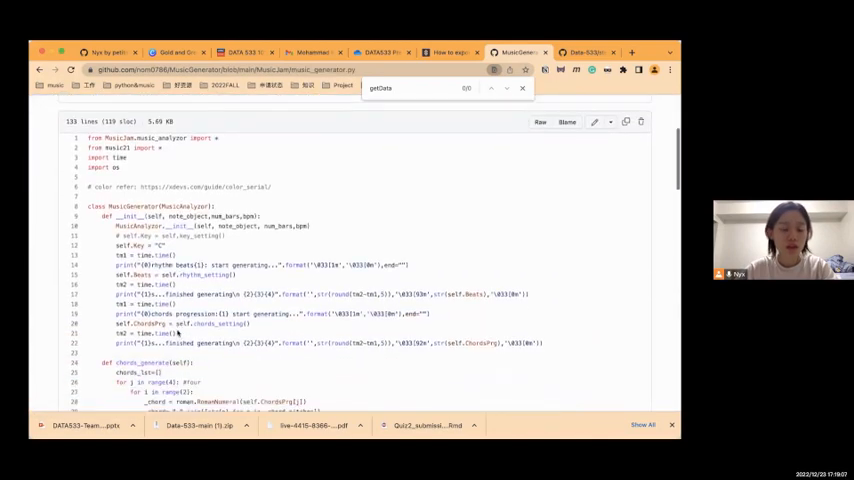
{"action": "scroll", "scroll_direction": "down", "scroll_amount": 3}
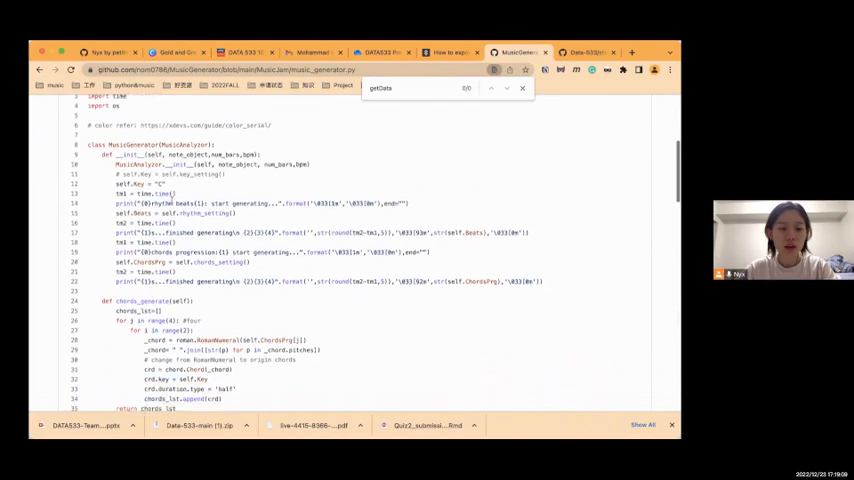
{"action": "scroll", "scroll_direction": "down", "scroll_amount": 3}
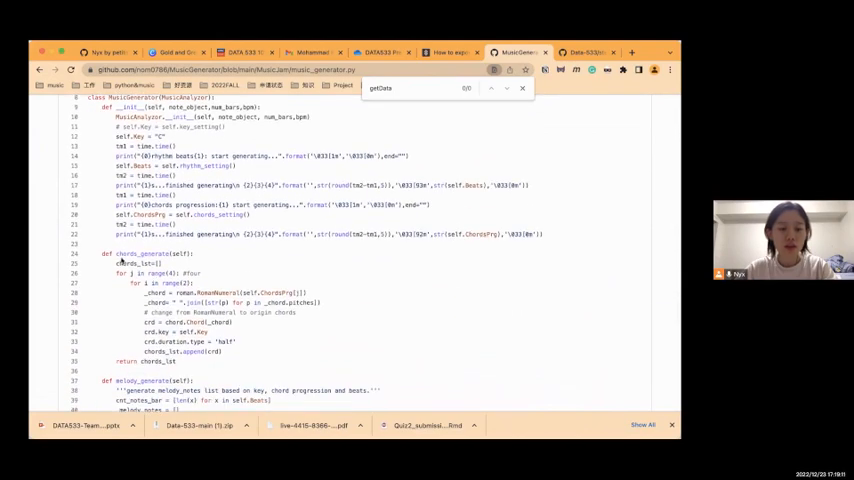
{"action": "scroll", "scroll_direction": "down", "scroll_amount": 3}
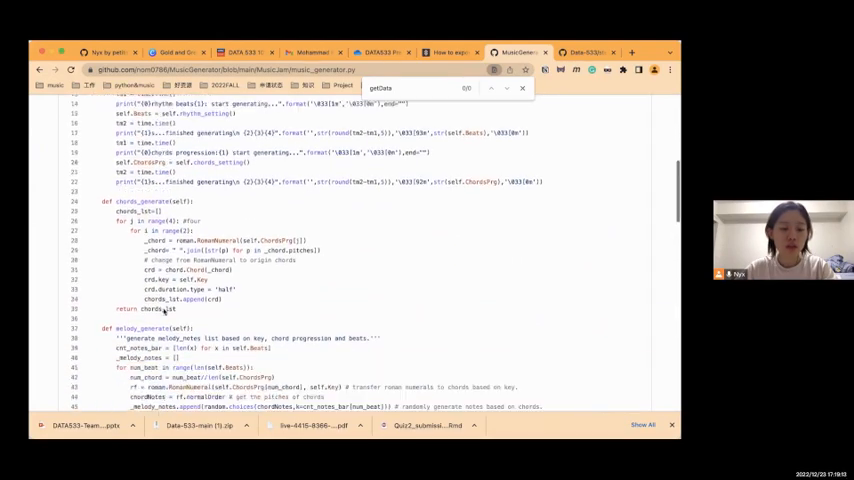
{"action": "scroll", "scroll_direction": "down", "scroll_amount": 3}
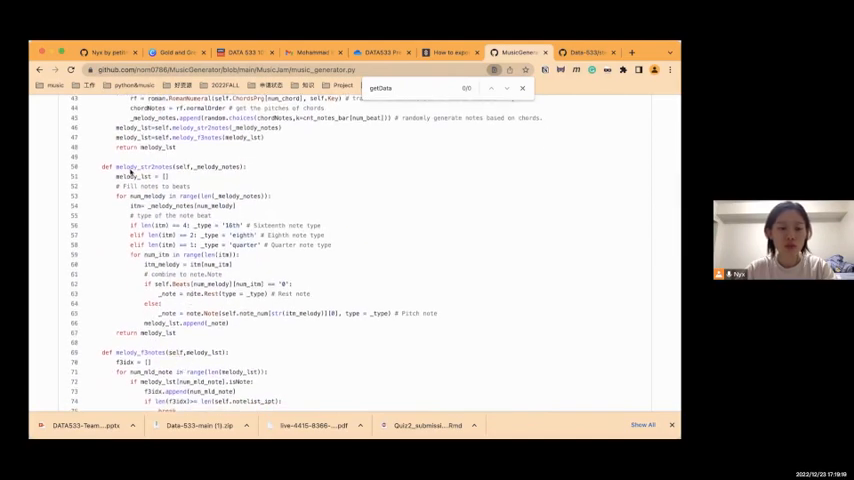
{"action": "scroll", "scroll_direction": "down", "scroll_amount": 3}
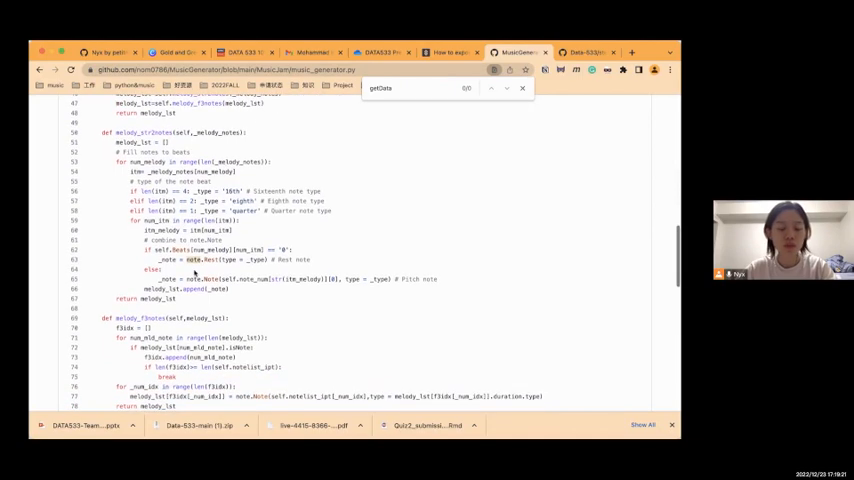
{"action": "scroll", "scroll_direction": "down", "scroll_amount": 3}
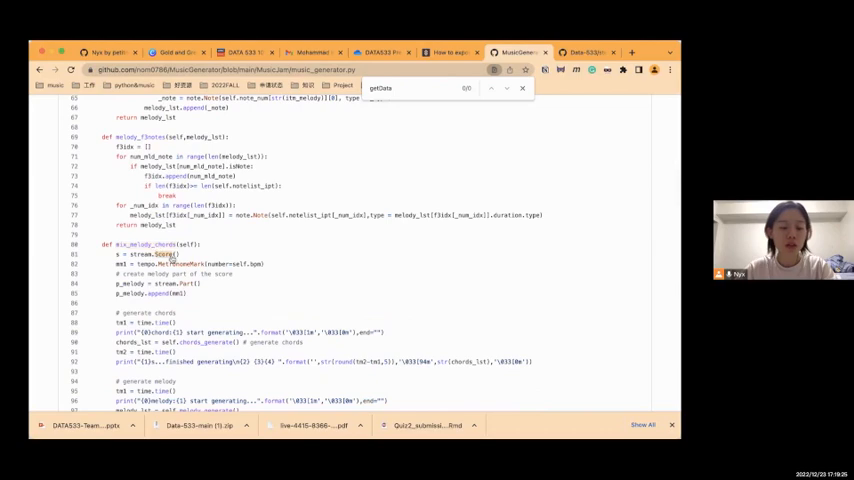
{"action": "scroll", "scroll_direction": "down", "scroll_amount": 3}
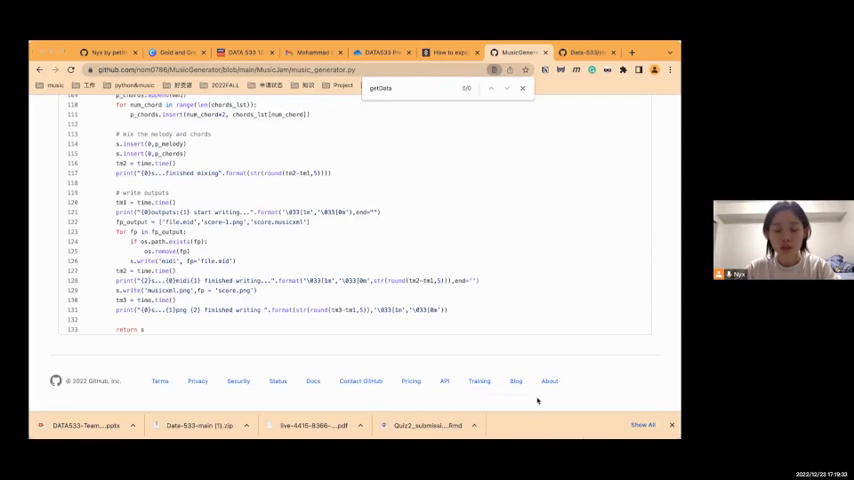
{"action": "mouse_move", "coordinate": [396, 222]}
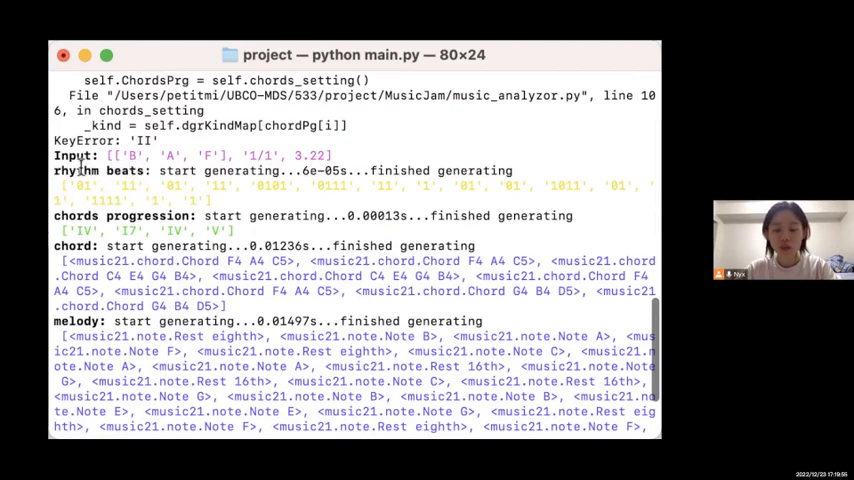
{"action": "scroll", "scroll_direction": "down", "scroll_amount": 3}
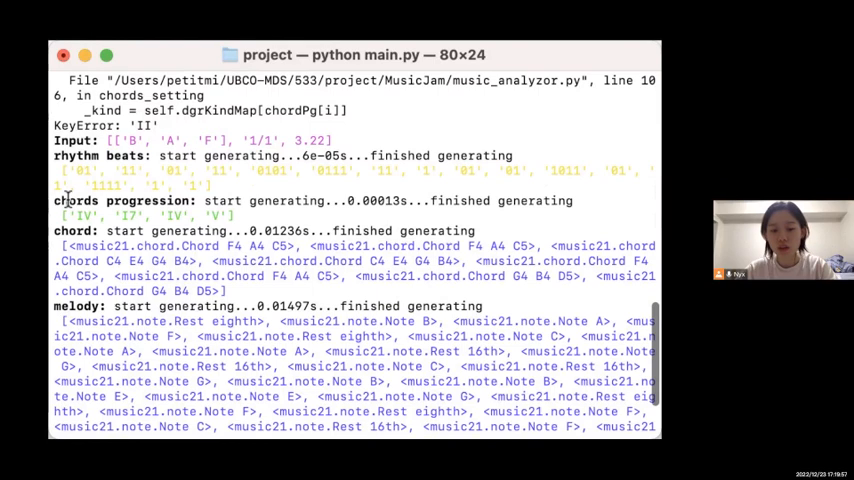
{"action": "scroll", "scroll_direction": "down", "scroll_amount": 3}
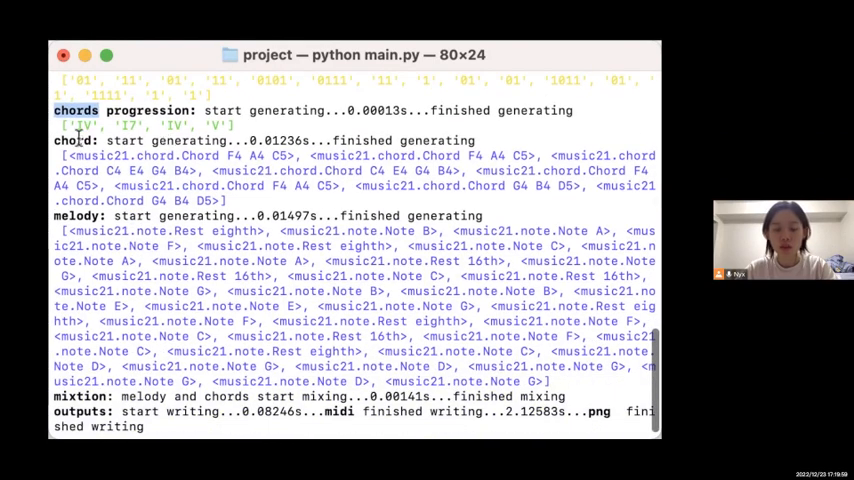
{"action": "double_click", "coordinate": [160, 156]}
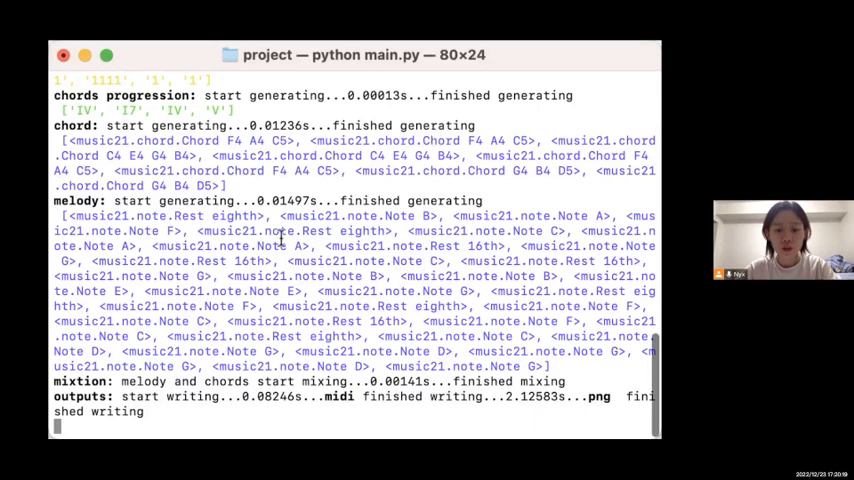
{"action": "double_click", "coordinate": [178, 218]}
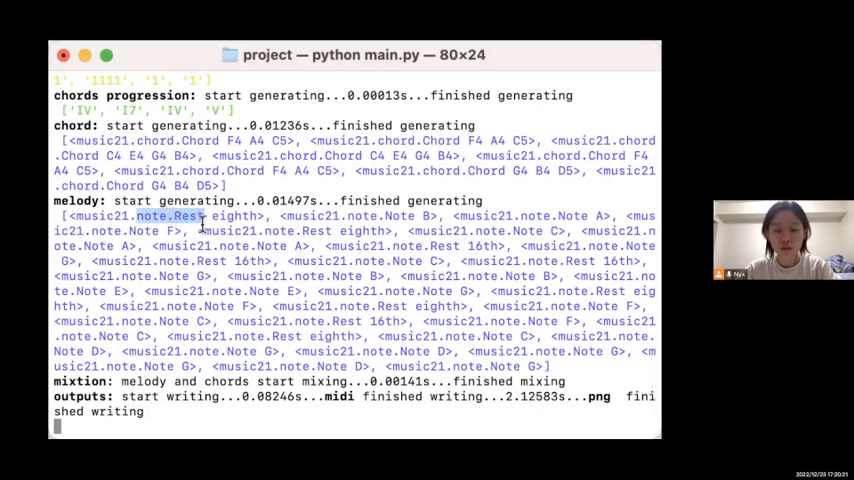
{"action": "double_click", "coordinate": [385, 215]}
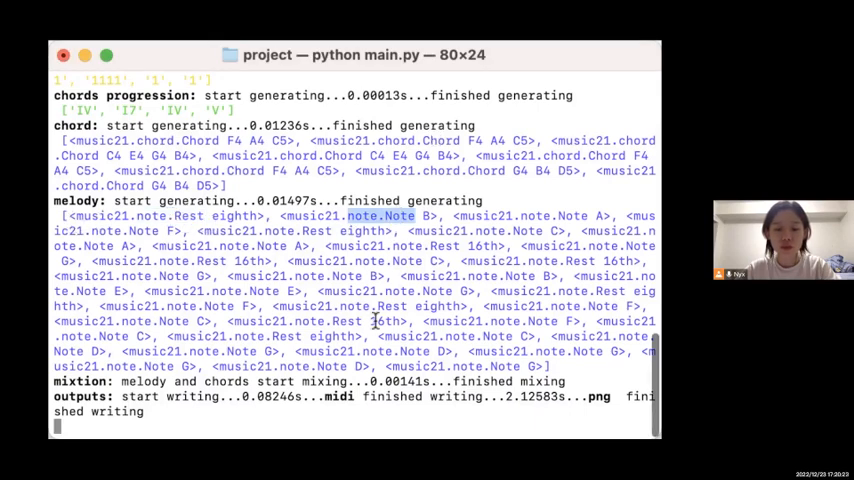